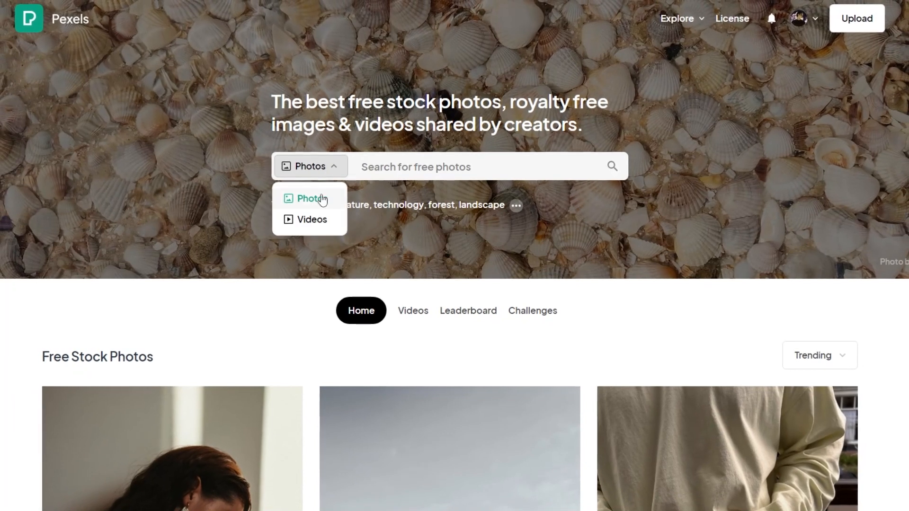
- Search Pexels videos for 'retro' stock footage
left_click(311, 221)
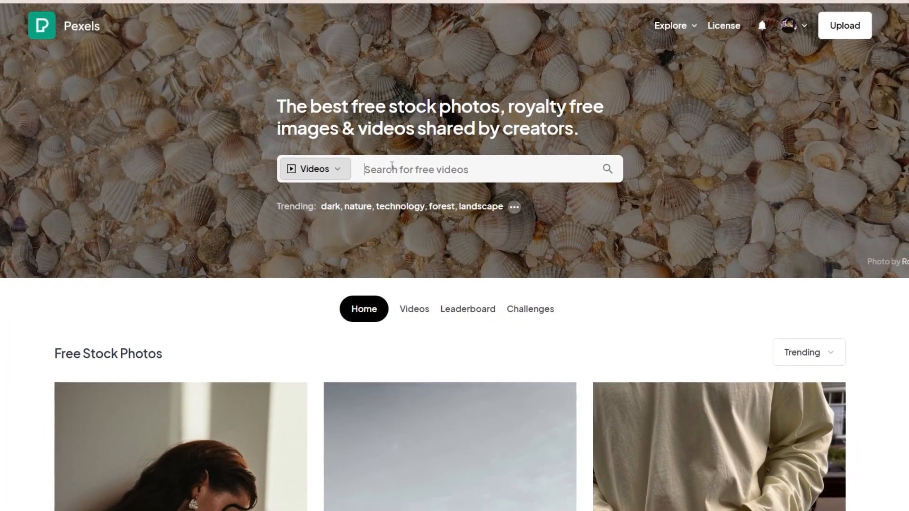
type("retro")
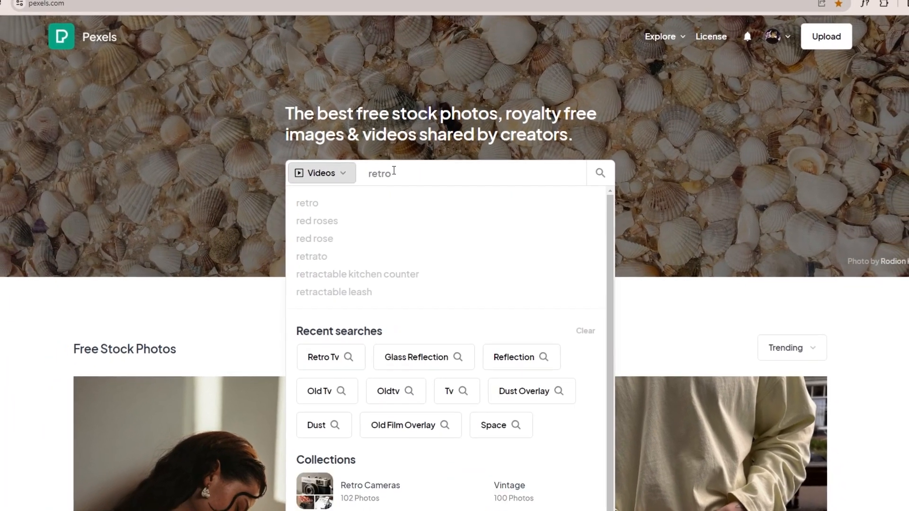
left_click(323, 357)
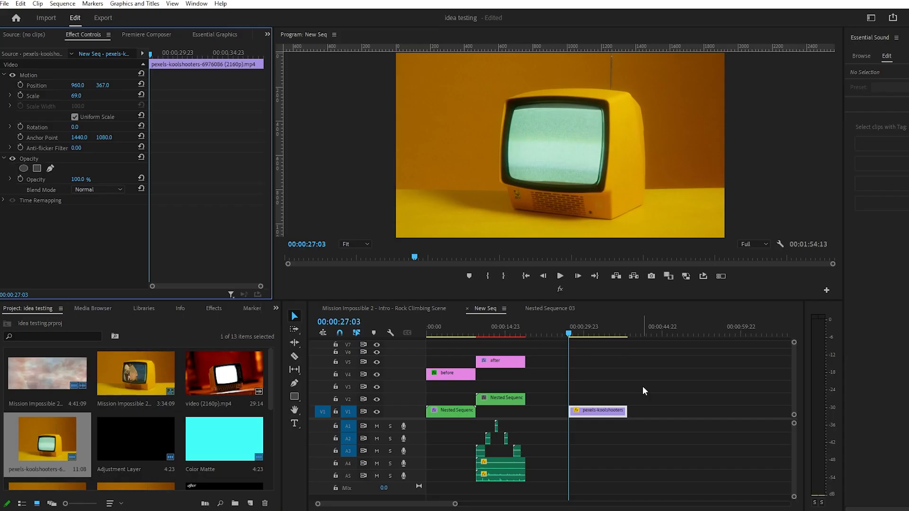
mouse_move(46, 374)
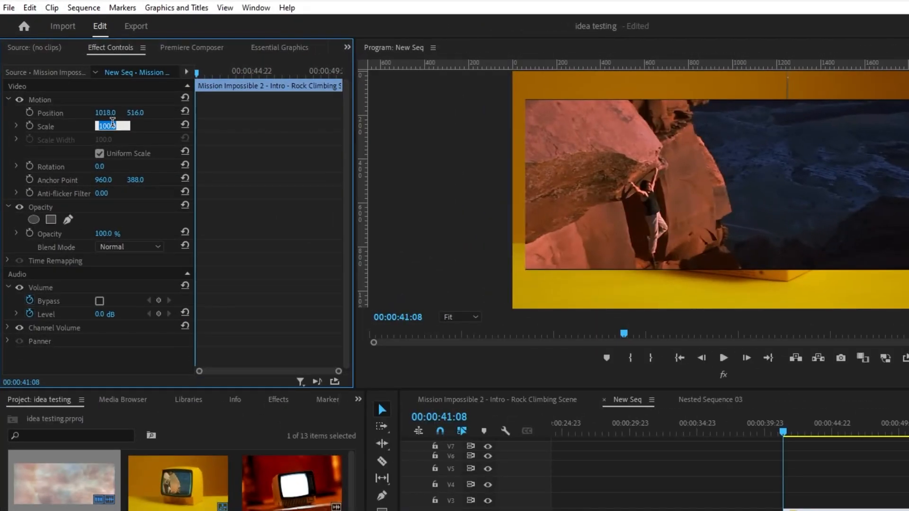
- Scale the Mission Impossible climbing clip to 72 in Effect Controls
type("72.0")
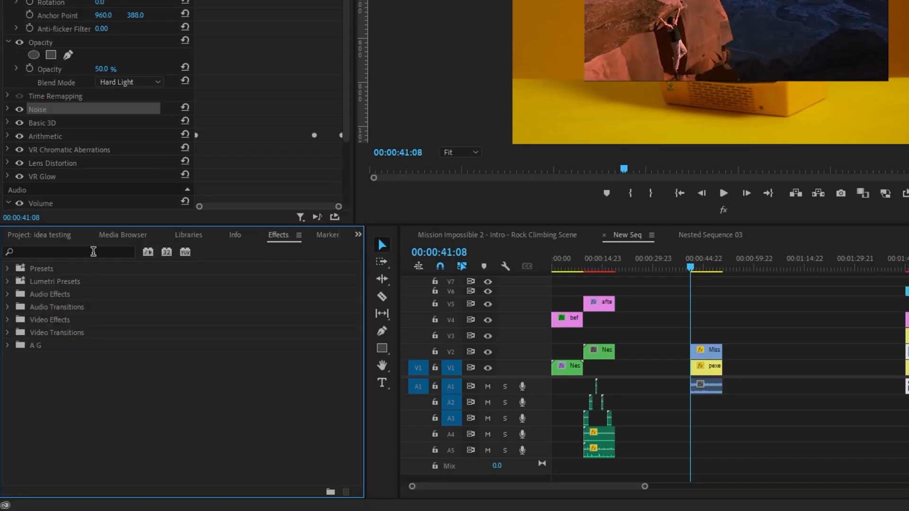
- Search the Effects panel for 'noise' to find the Noise effect
type("nois")
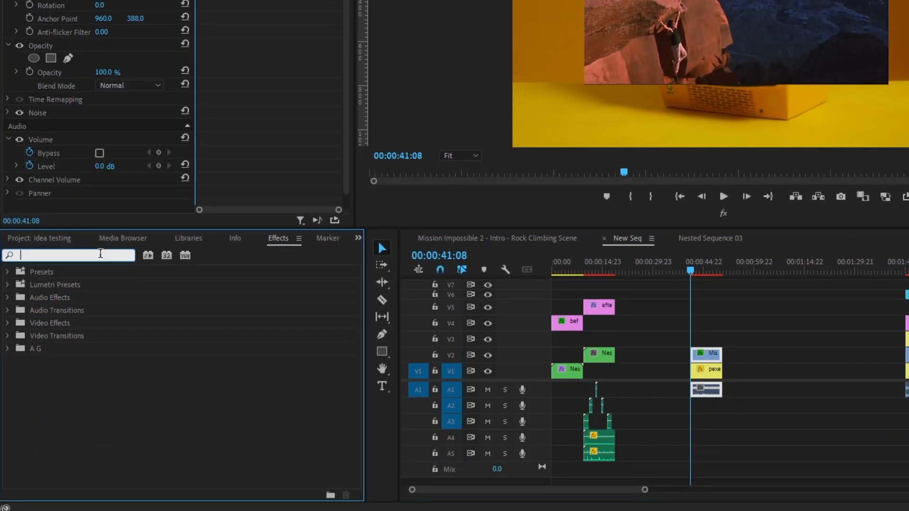
- Search Effects for 'basic' to apply Basic 3D to the clip
type("basic")
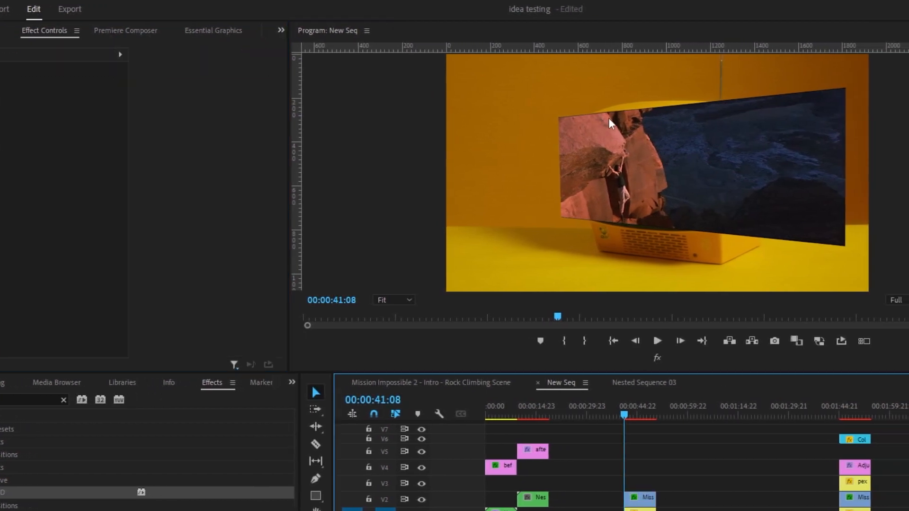
mouse_move(585, 185)
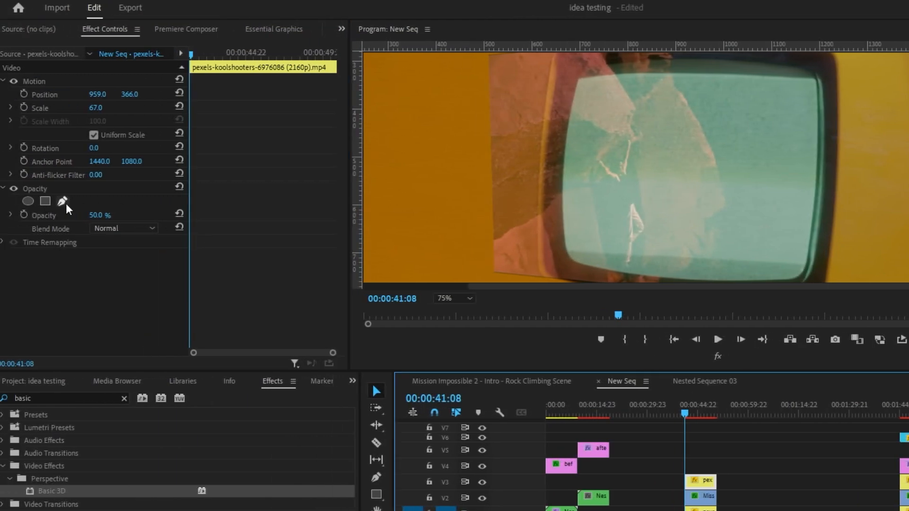
- Start drawing a Pen mask around the TV screen on the duplicated clip
left_click(63, 201)
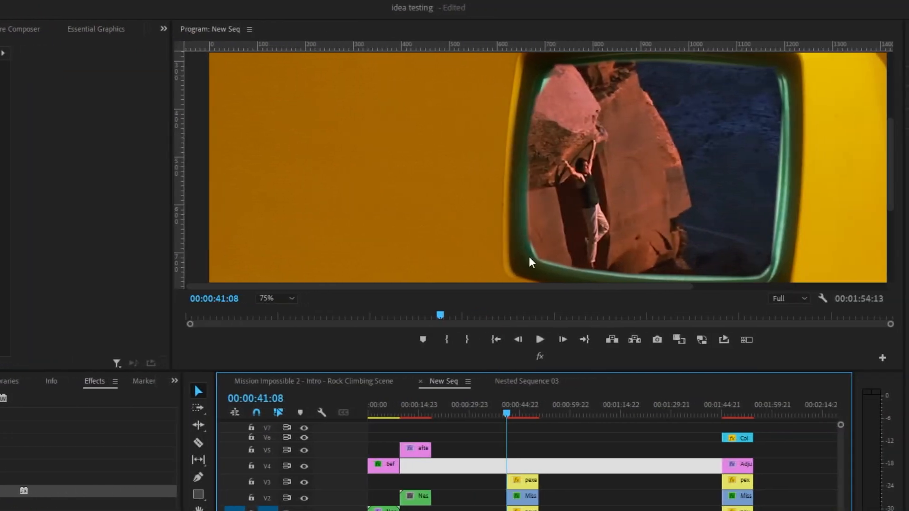
mouse_move(586, 168)
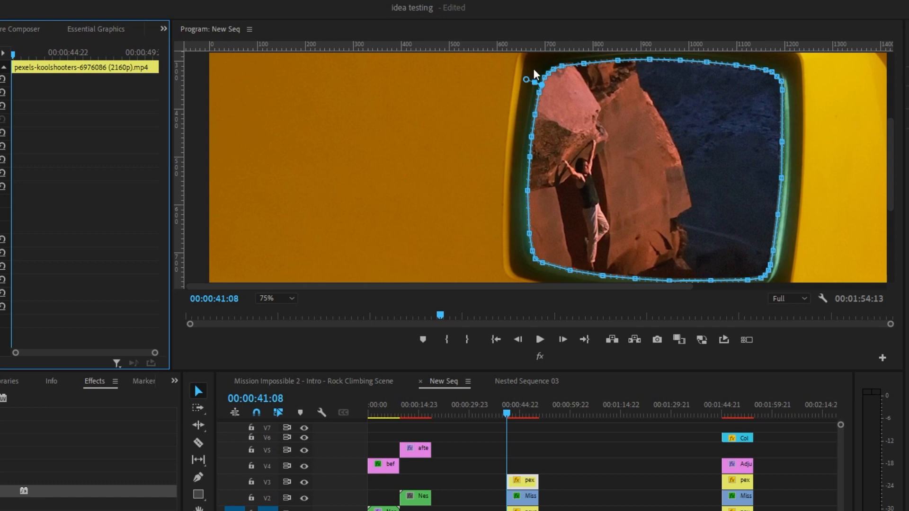
mouse_move(775, 92)
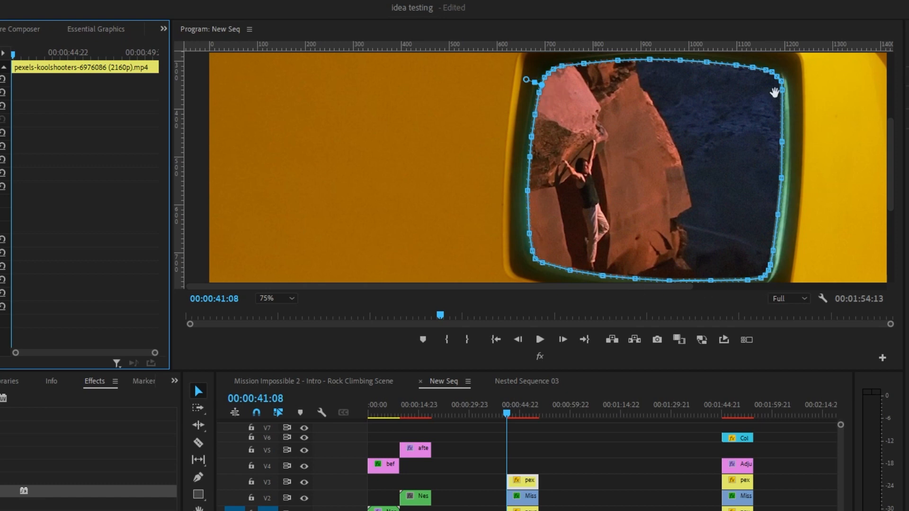
mouse_move(608, 71)
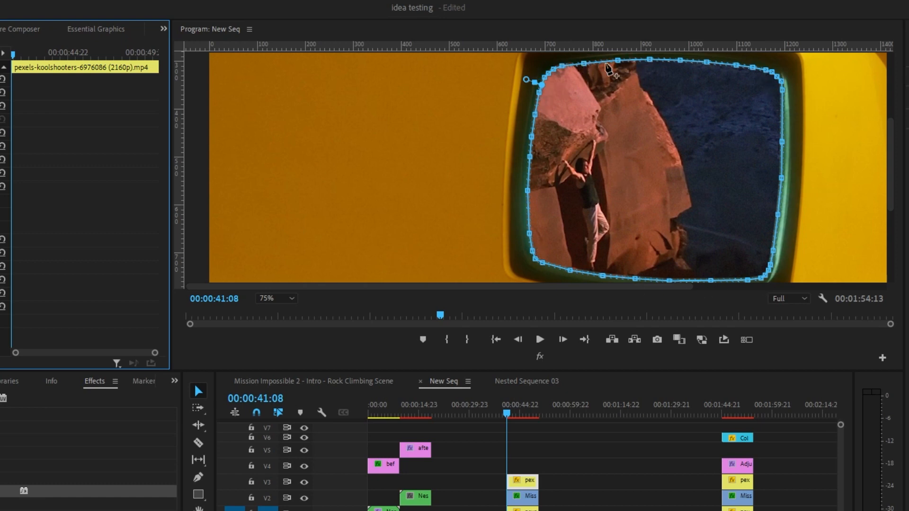
mouse_move(638, 62)
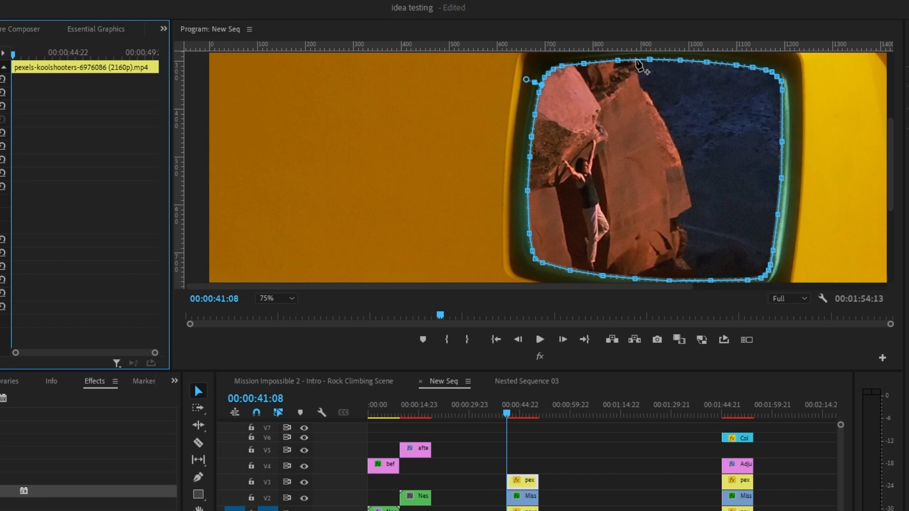
mouse_move(592, 479)
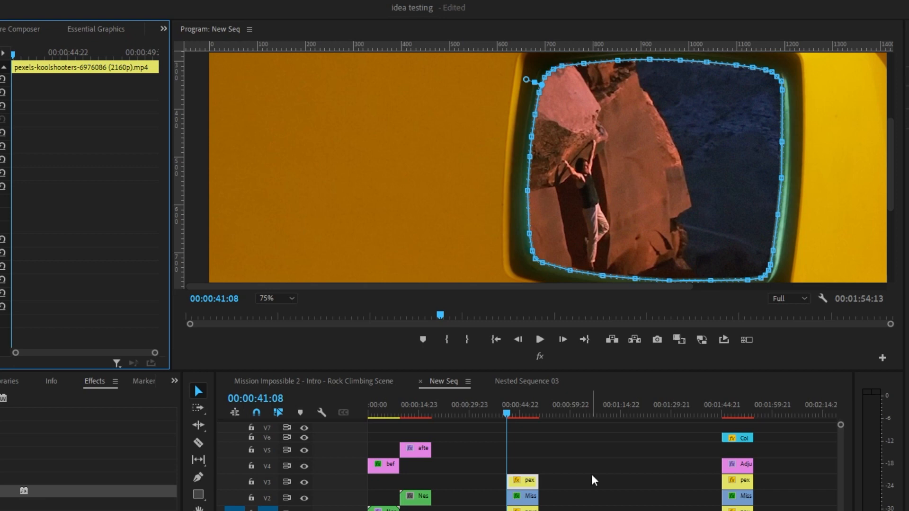
mouse_move(603, 147)
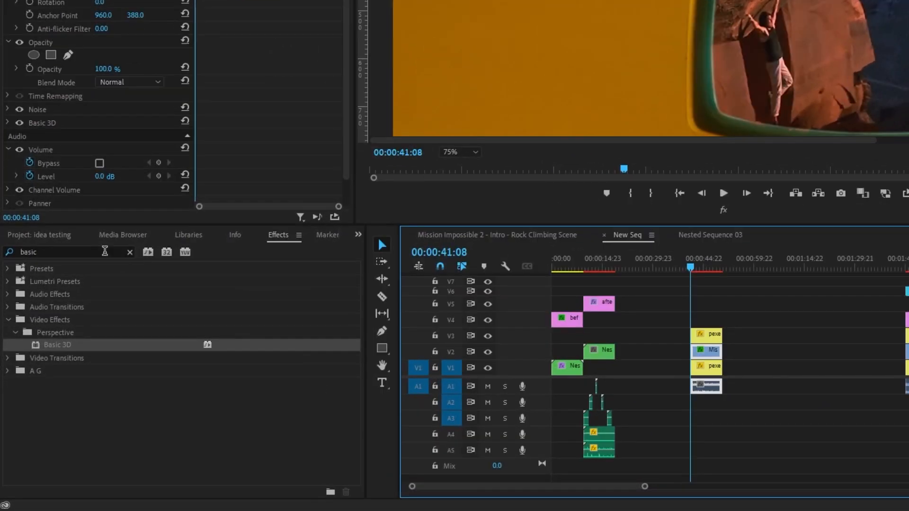
- Apply the Arithmetic effect found via 'arith' and edit its Blue value
type("arith")
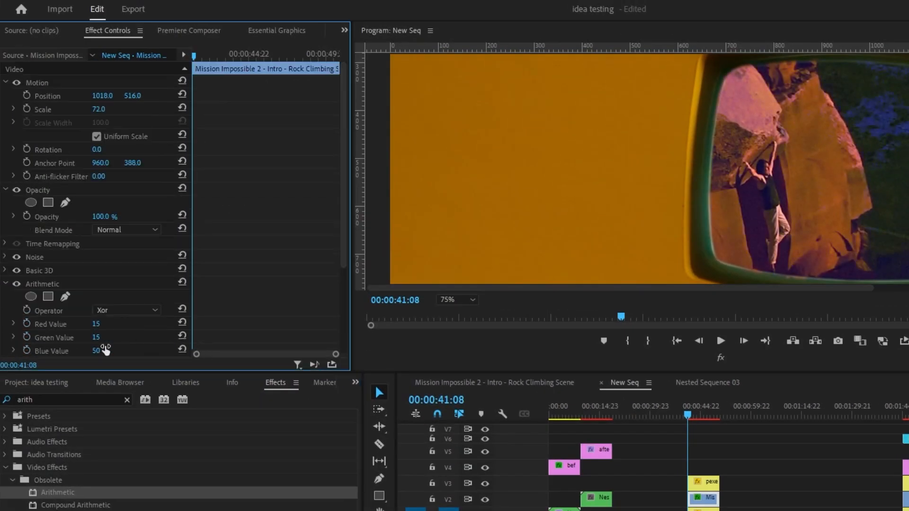
double_click(96, 351)
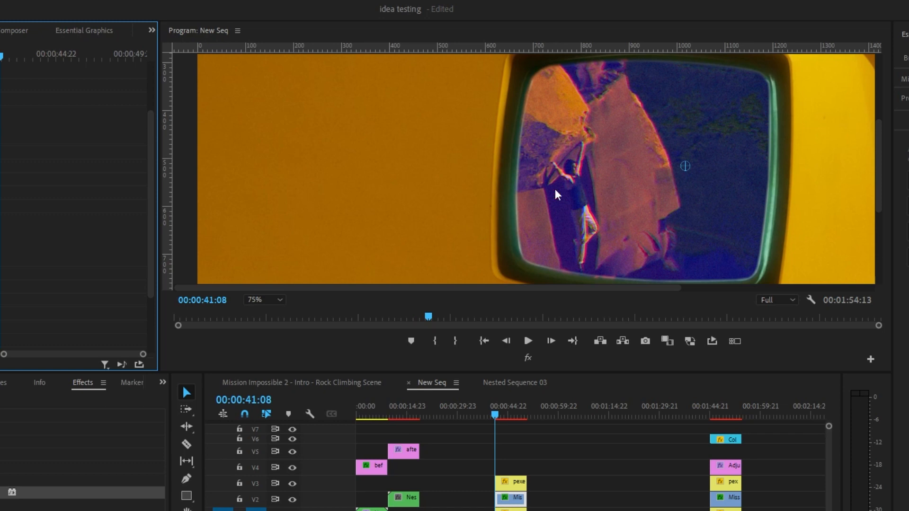
mouse_move(596, 131)
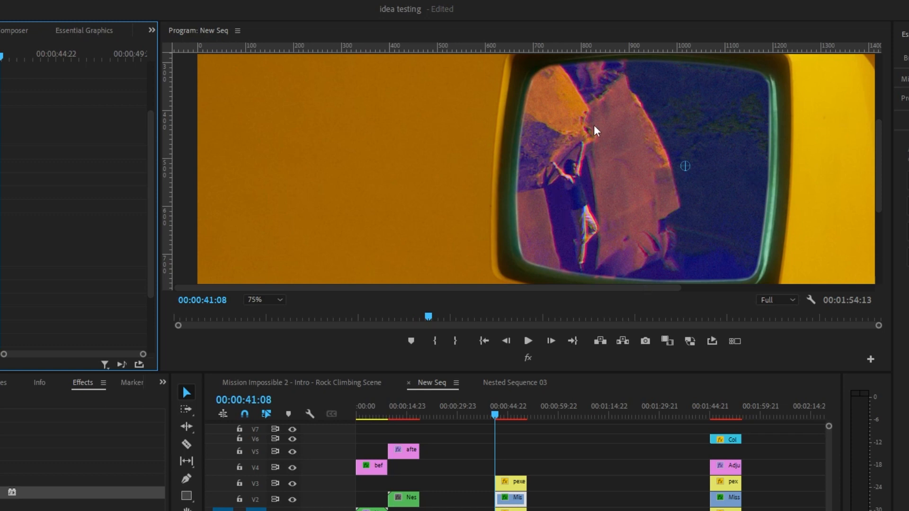
mouse_move(583, 147)
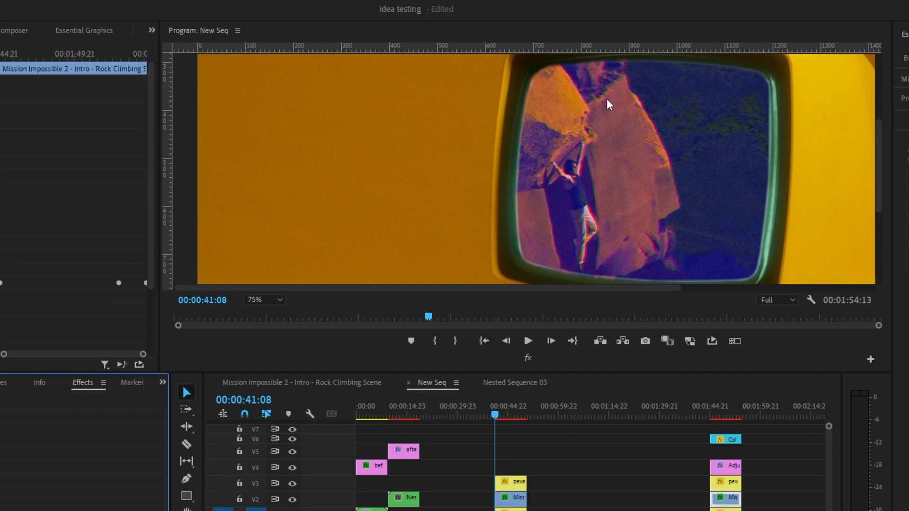
mouse_move(665, 149)
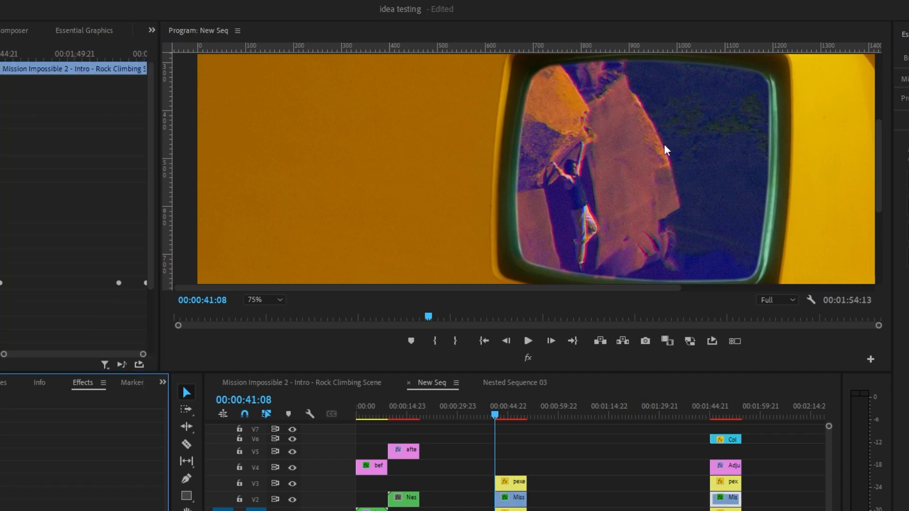
mouse_move(562, 91)
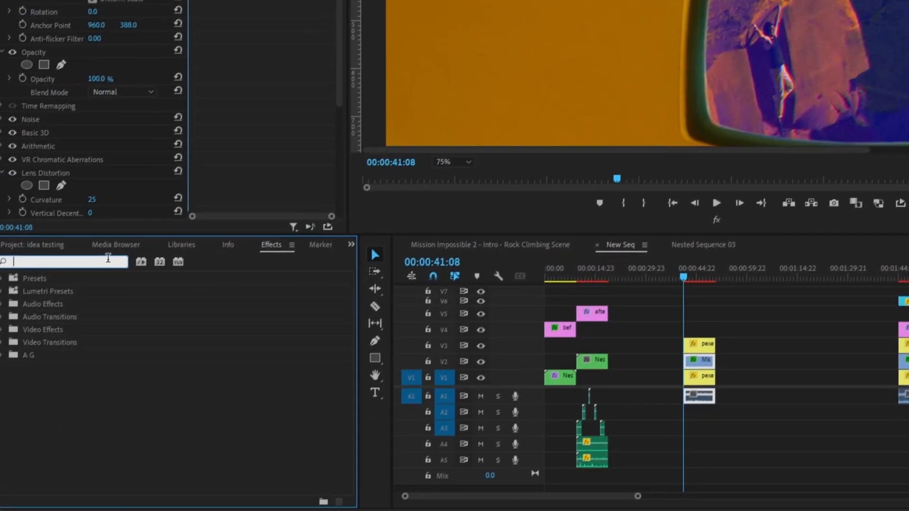
- Apply VR Glow to the climbing clip and set Luma Threshold to 0.50
type("vr glow")
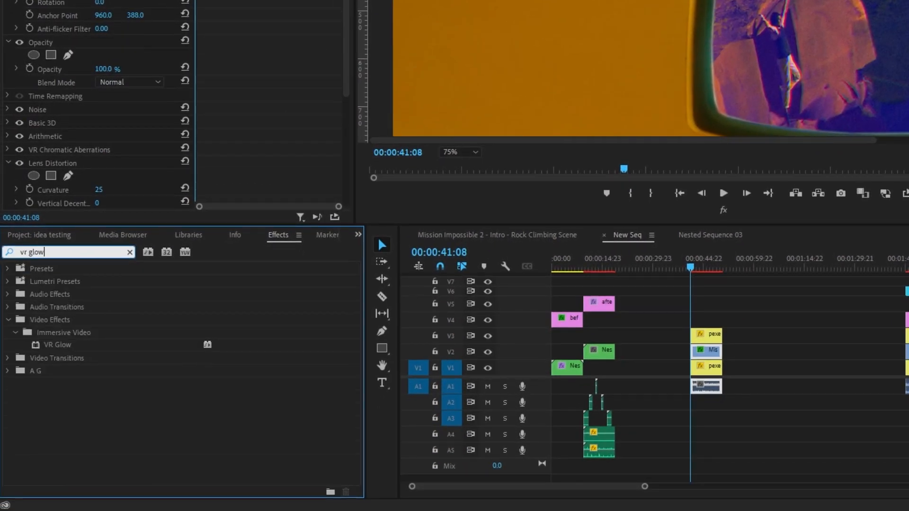
left_click(57, 344)
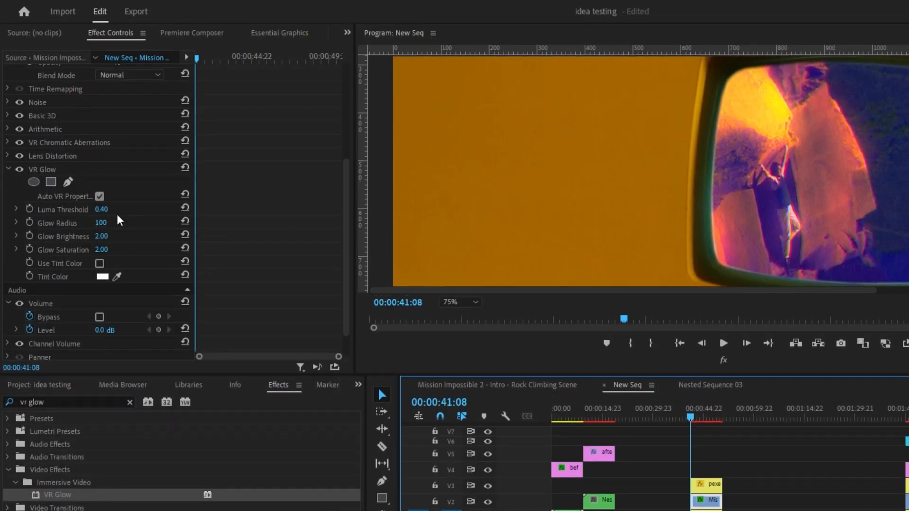
left_click_drag(101, 209, 92, 209)
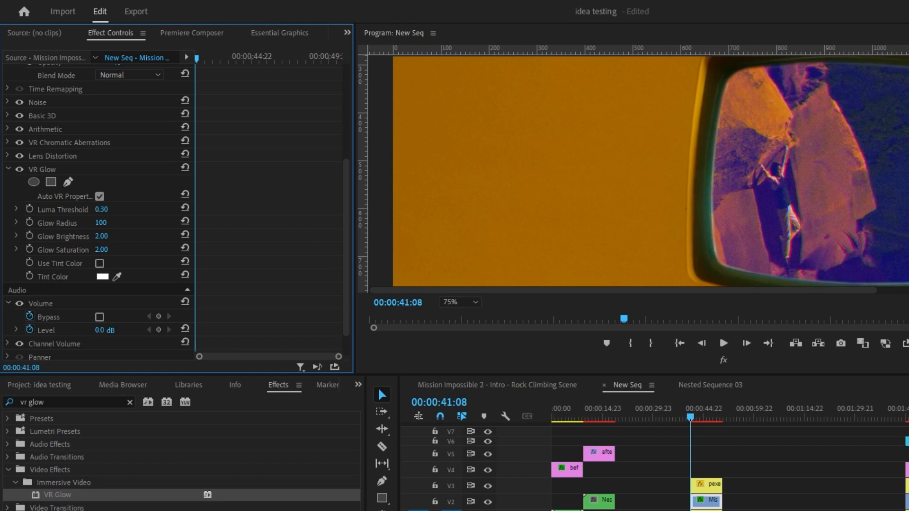
left_click(101, 209)
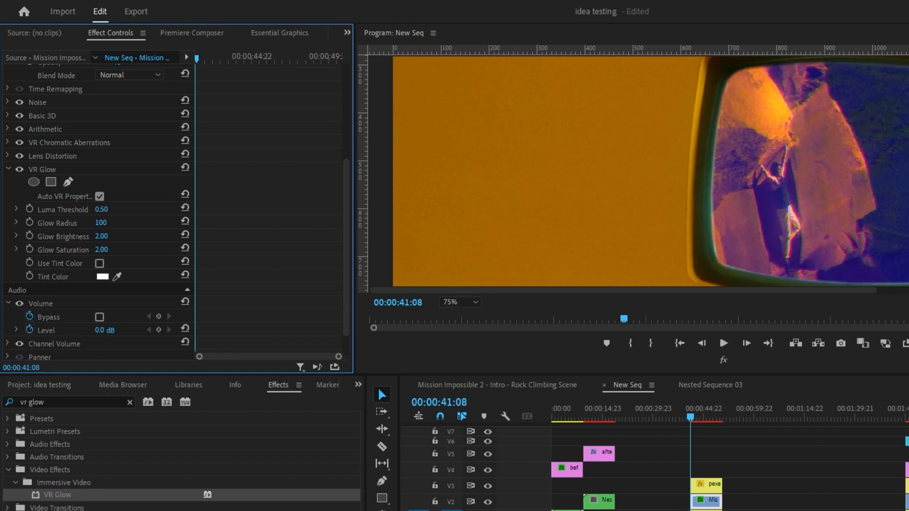
double_click(103, 209)
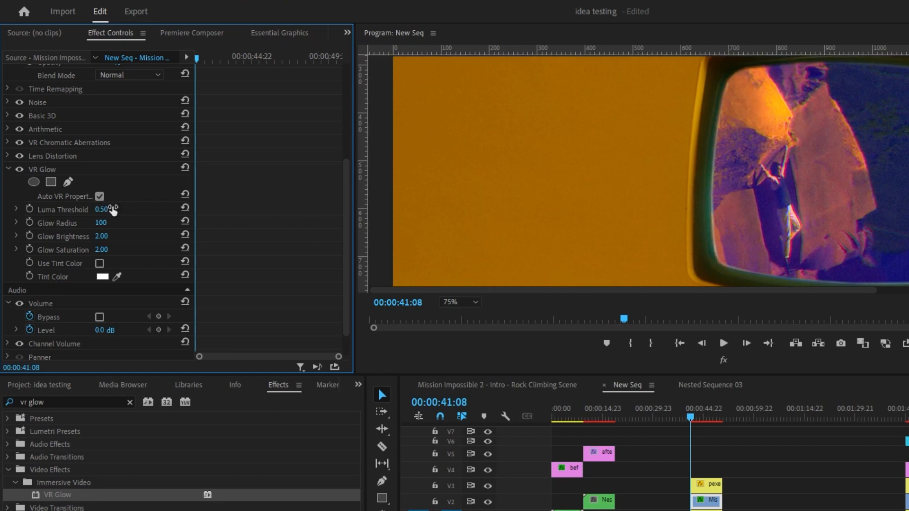
mouse_move(779, 109)
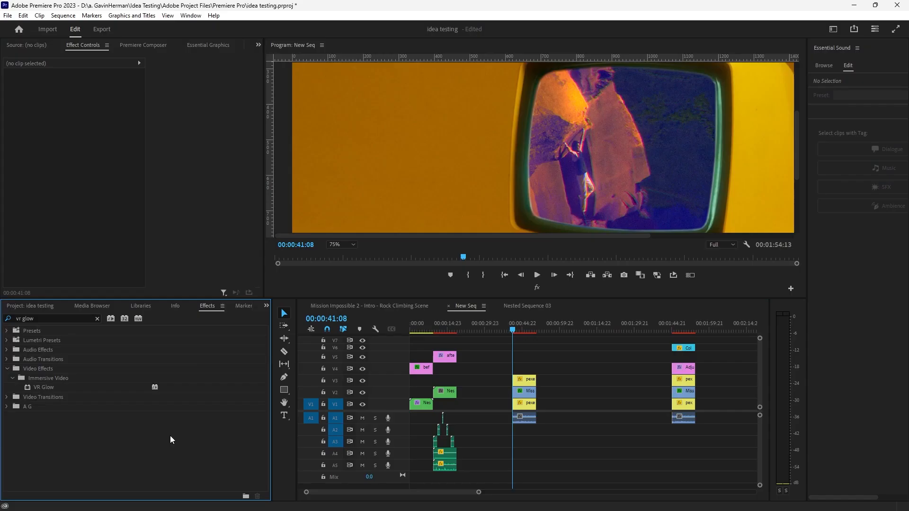
mouse_move(552, 346)
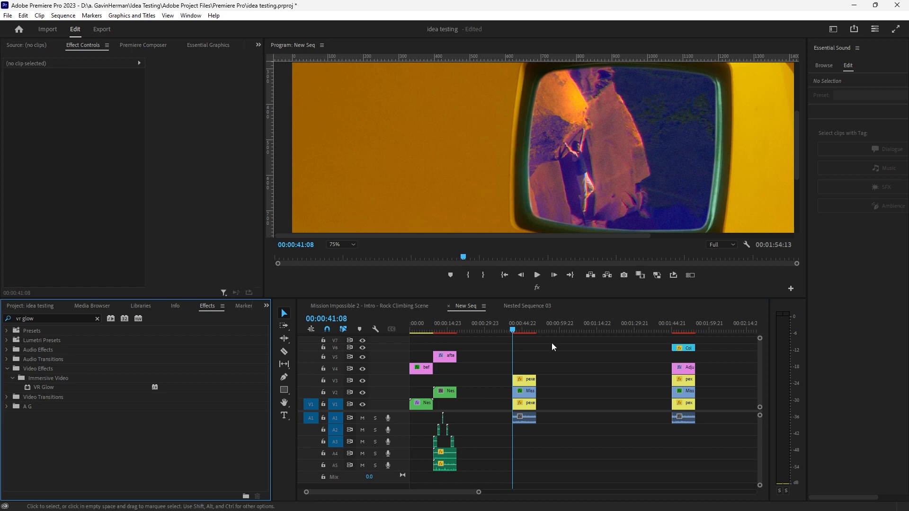
mouse_move(568, 208)
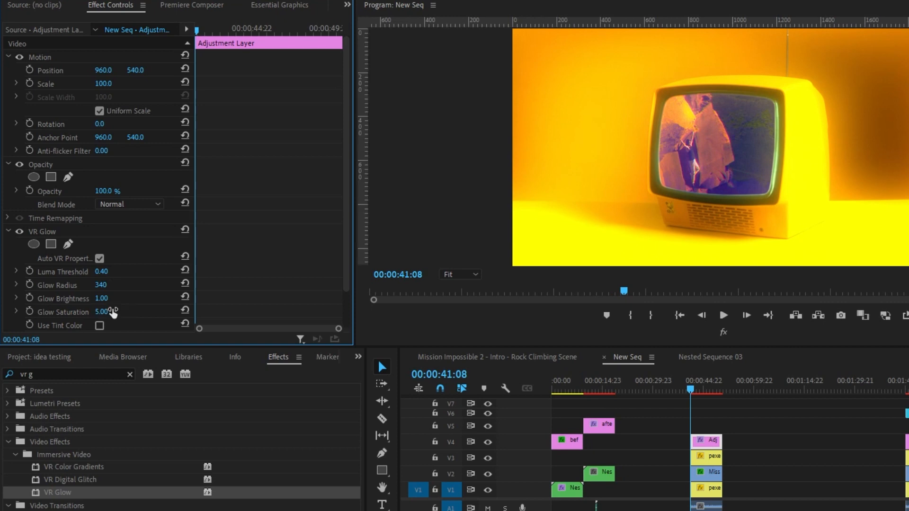
mouse_move(103, 297)
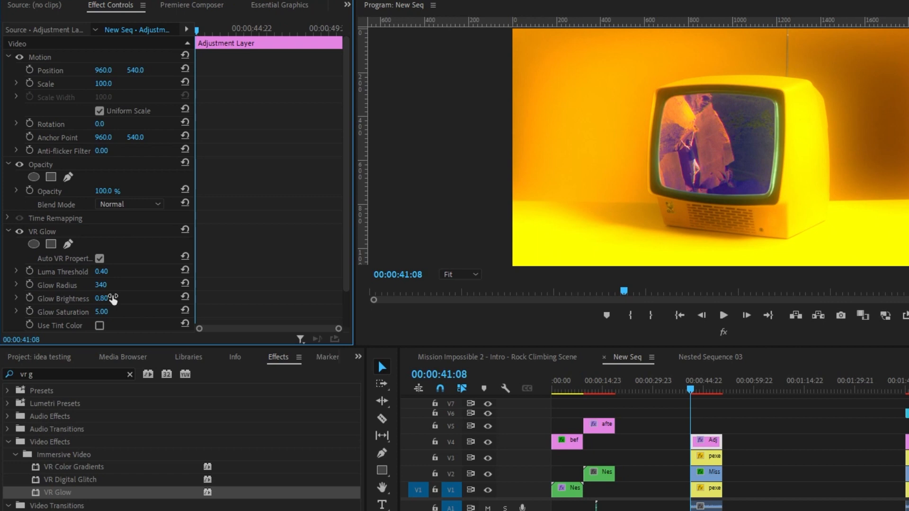
mouse_move(828, 227)
type("chr")
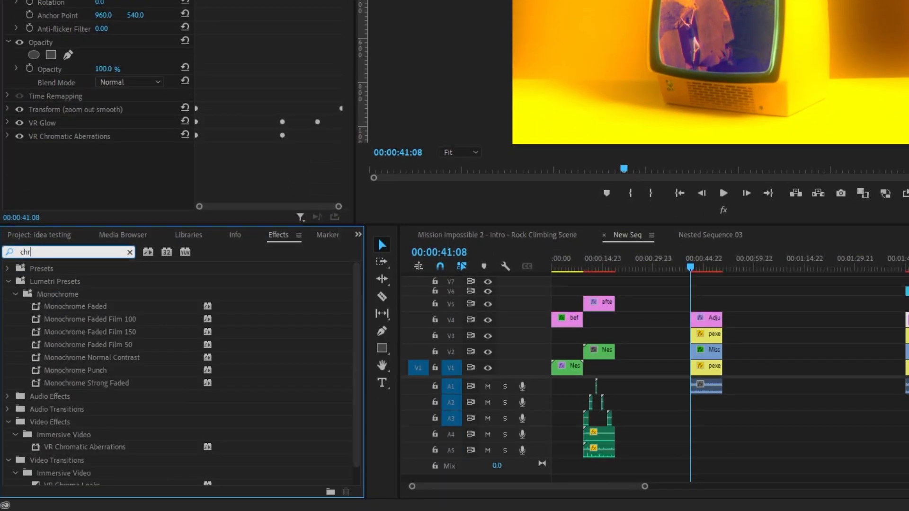
- Search Effects for 'chrom' to find VR Chromatic Aberrations
type("om")
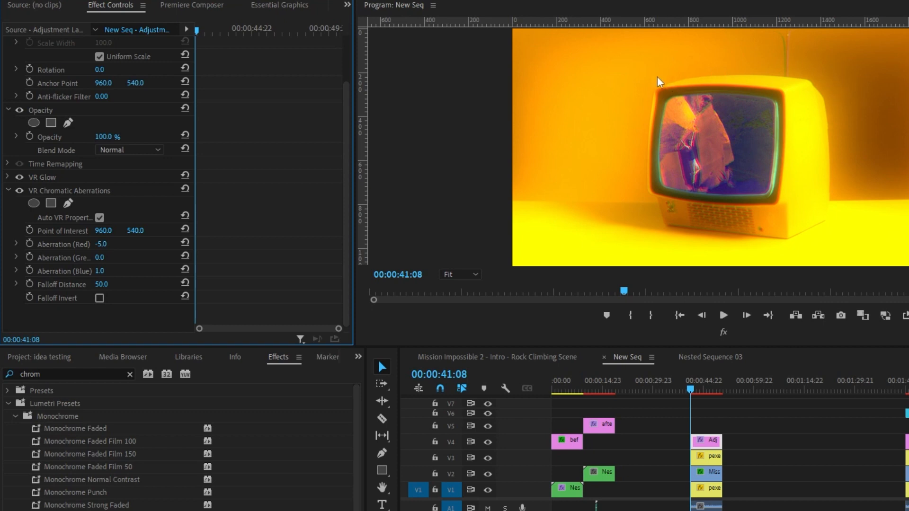
mouse_move(696, 212)
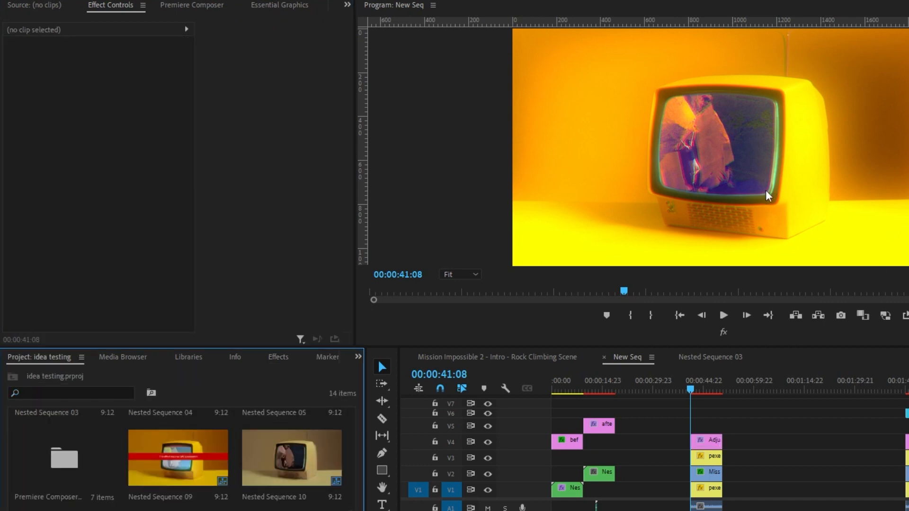
mouse_move(763, 185)
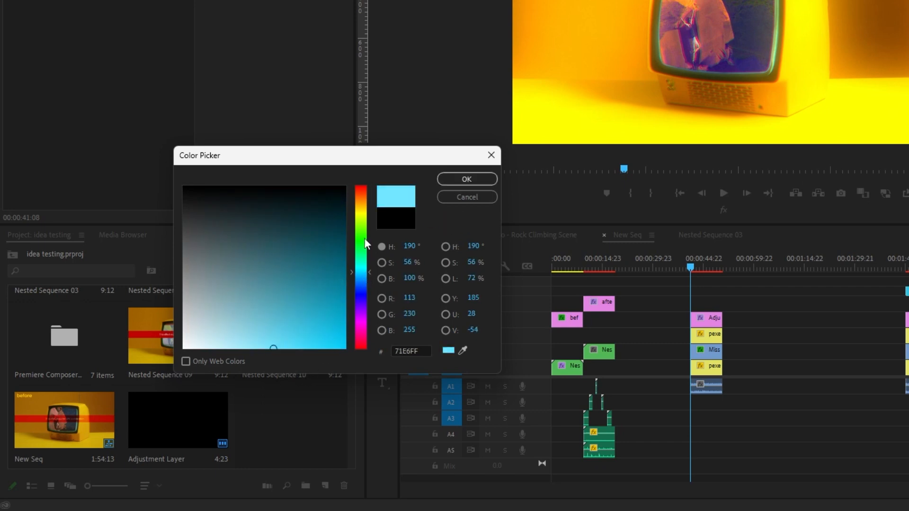
- Confirm #71E6FF as the colour matte's light blue
left_click(466, 179)
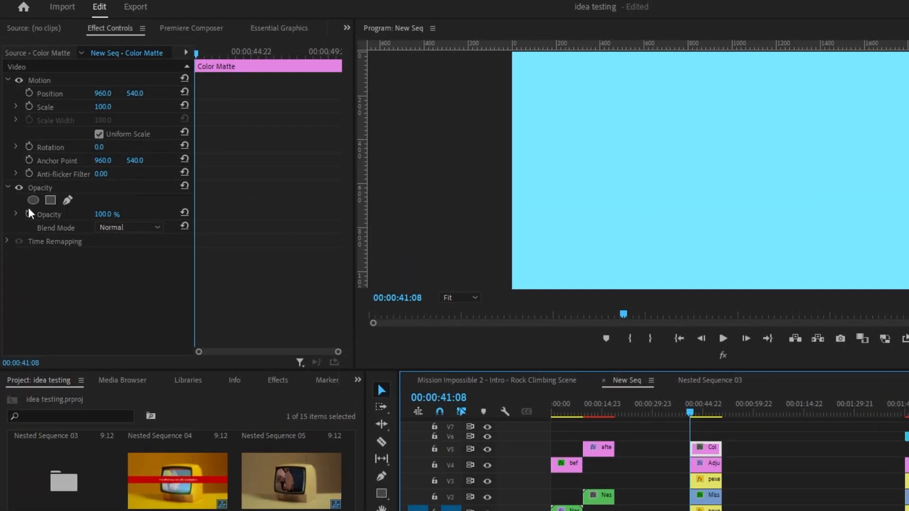
- Add an ellipse mask to the blue matte and set blending to Linear Dodge (Add)
left_click(33, 200)
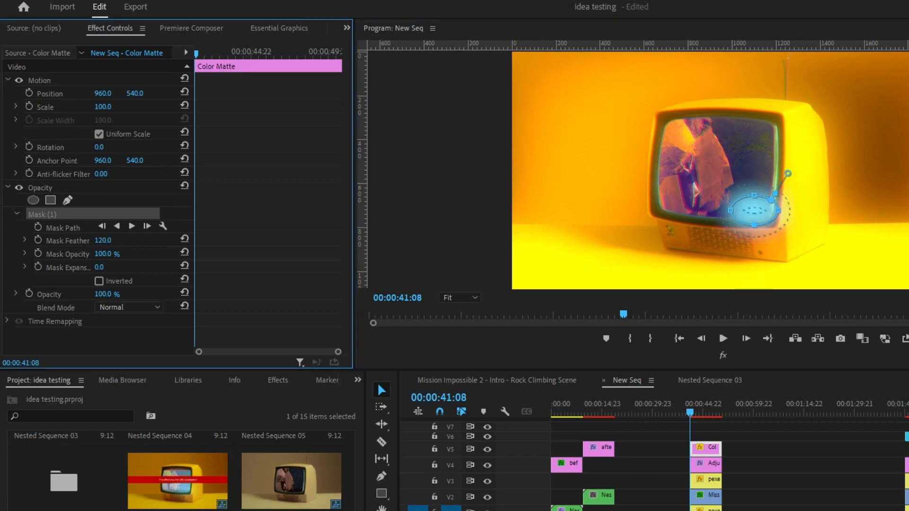
left_click(128, 307)
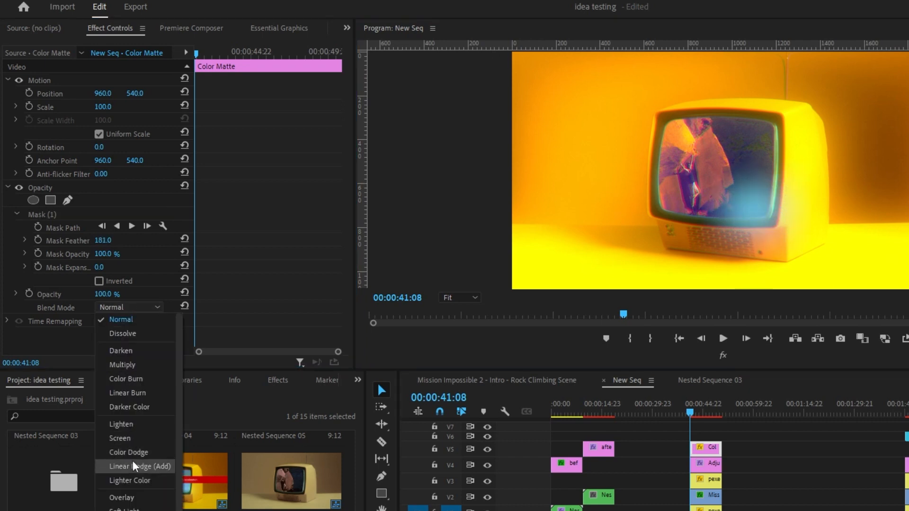
left_click(138, 465)
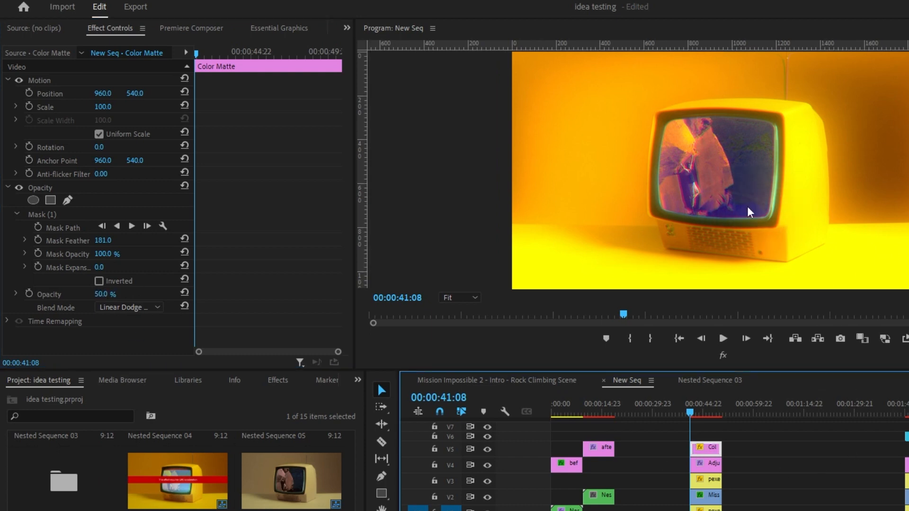
left_click(745, 338)
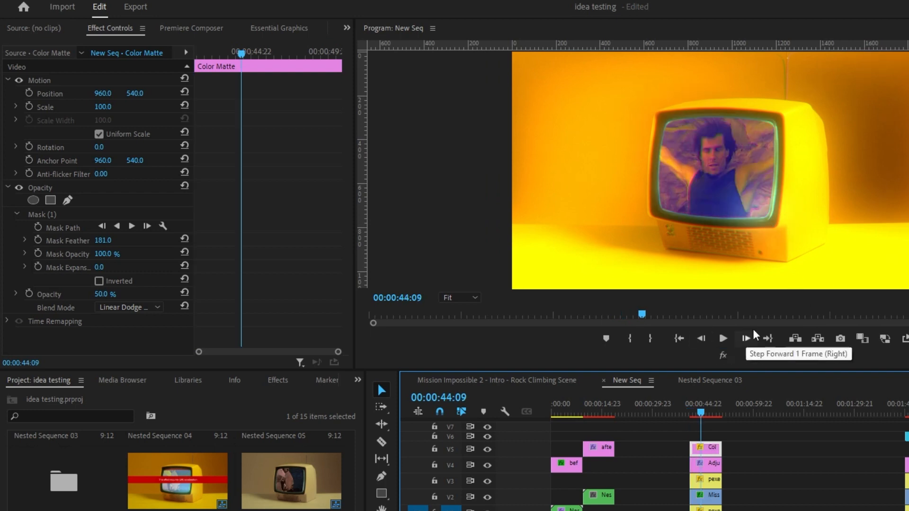
mouse_move(706, 152)
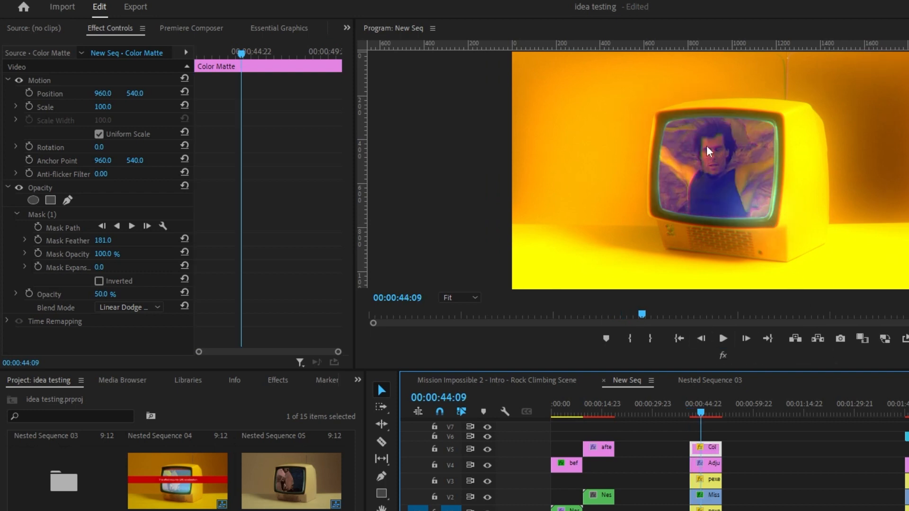
mouse_move(735, 148)
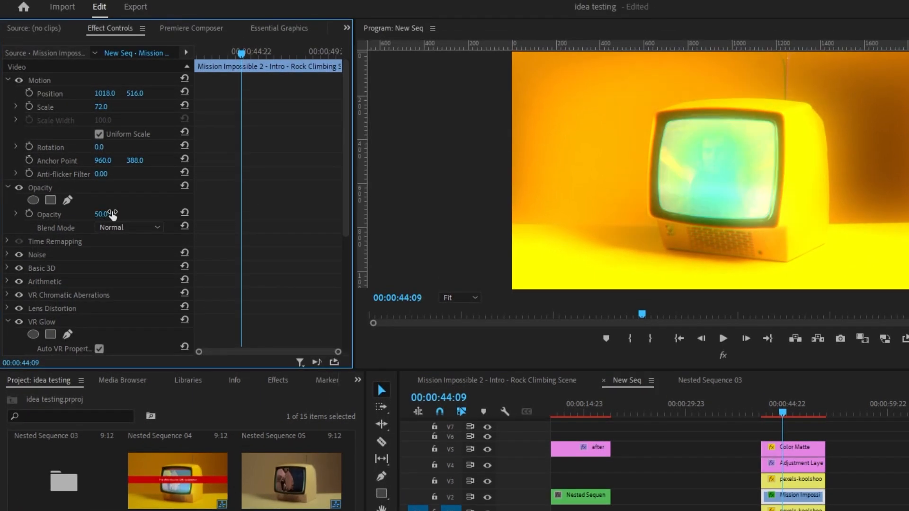
- Set the Mission Impossible footage's blend mode to Hard Light at 50% opacity
left_click(129, 227)
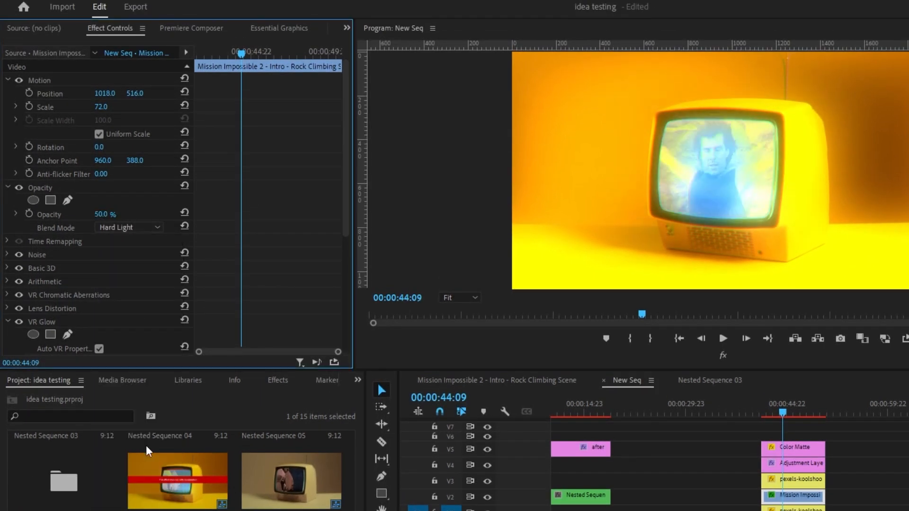